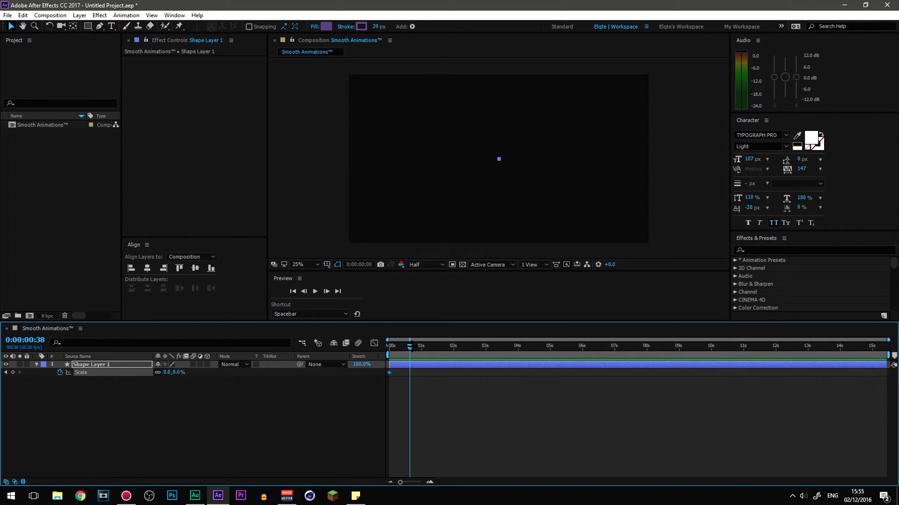
Add Scale keyframes at 0s and about 1s on Shape Layer 1, time back at 0:00:00:00
double_click(185, 372)
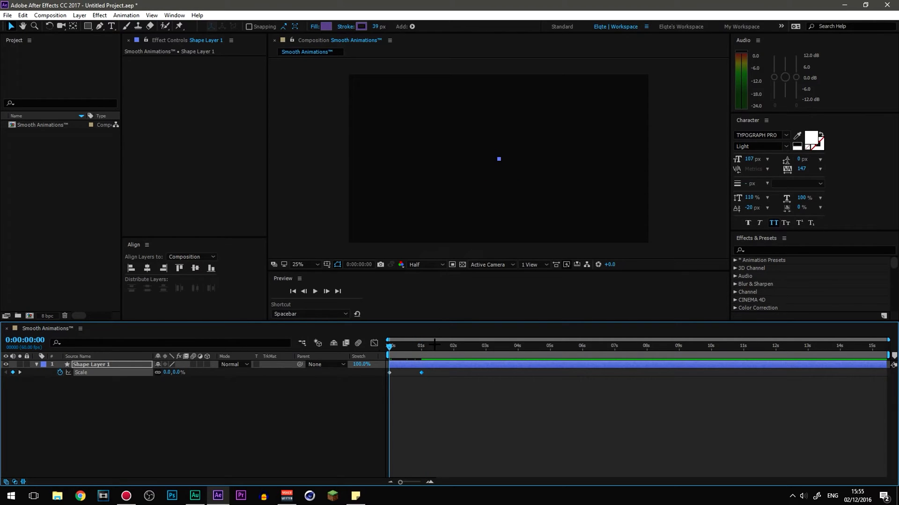
mouse_move(450, 293)
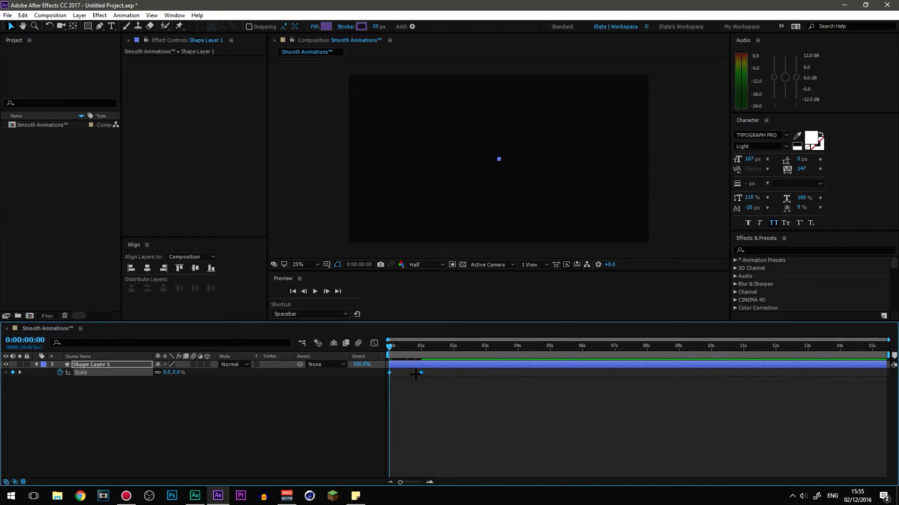
mouse_move(410, 374)
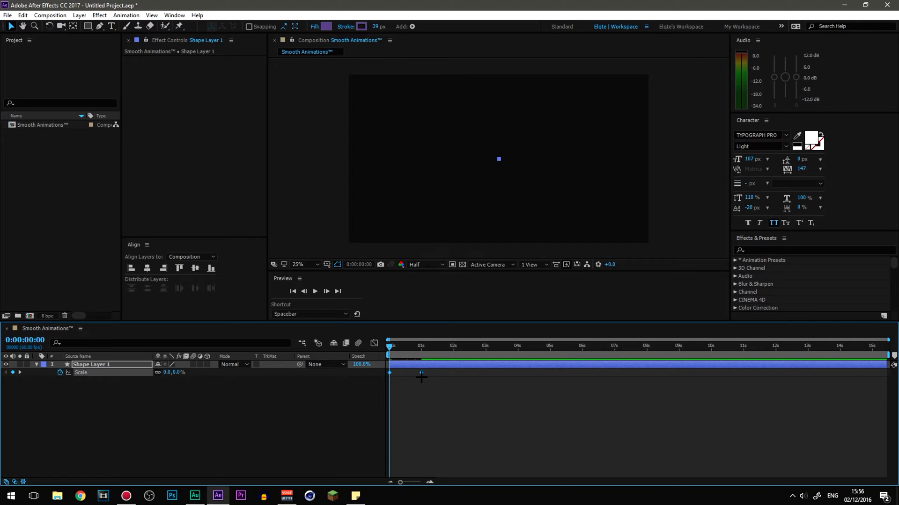
mouse_move(422, 375)
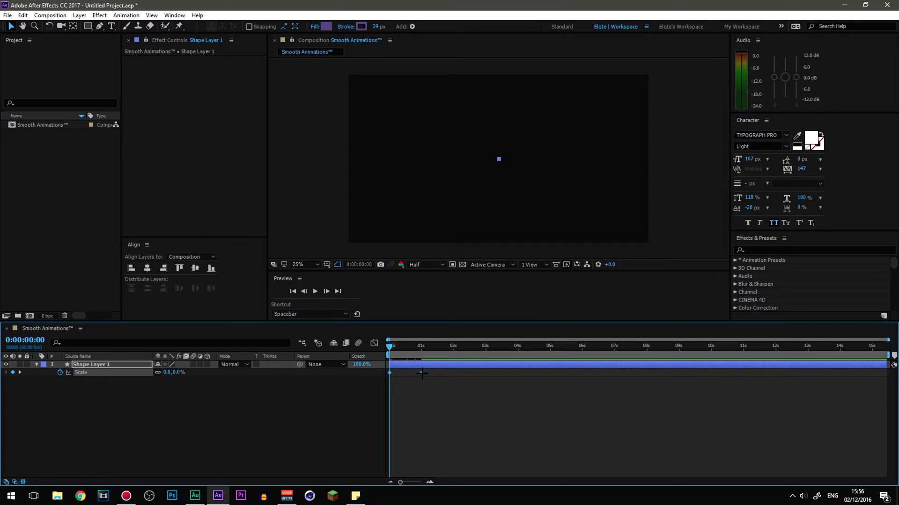
Apply Easy Ease to both Scale keyframes and preview the square growing
right_click(389, 373)
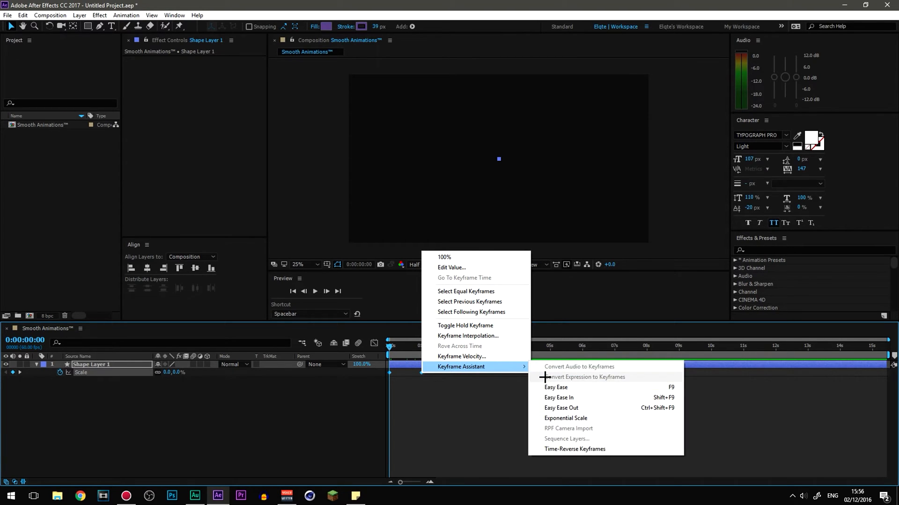
click(554, 387)
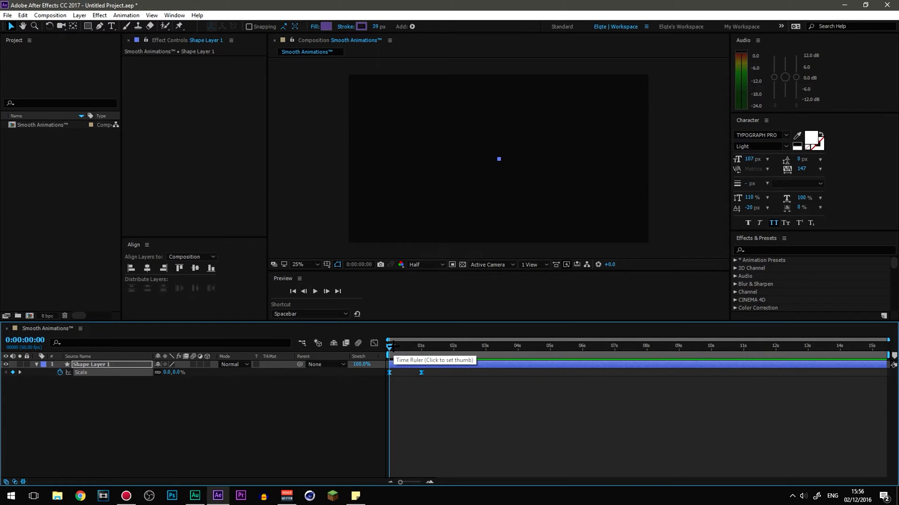
click(313, 291)
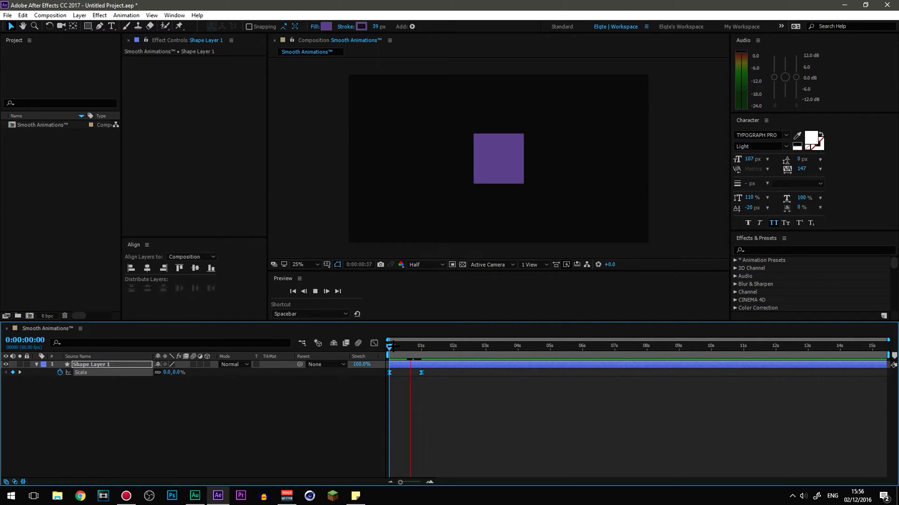
click(293, 292)
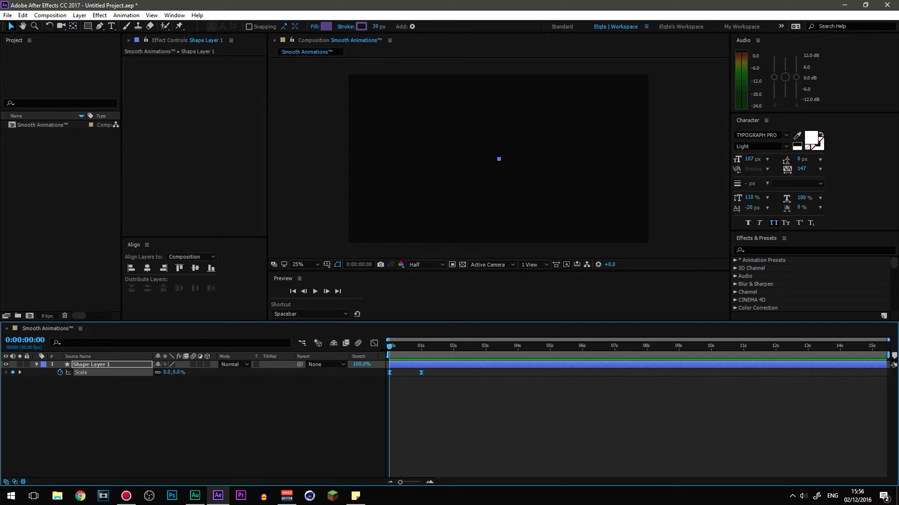
mouse_move(409, 377)
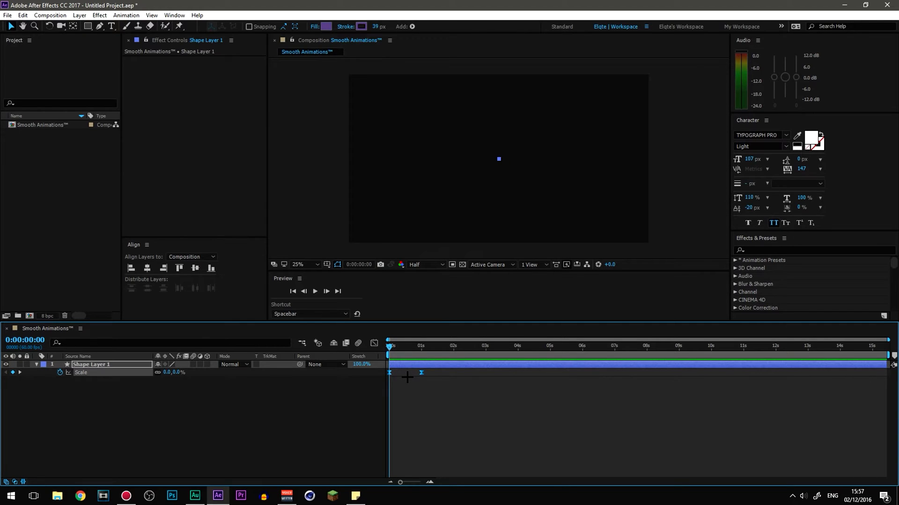
mouse_move(412, 382)
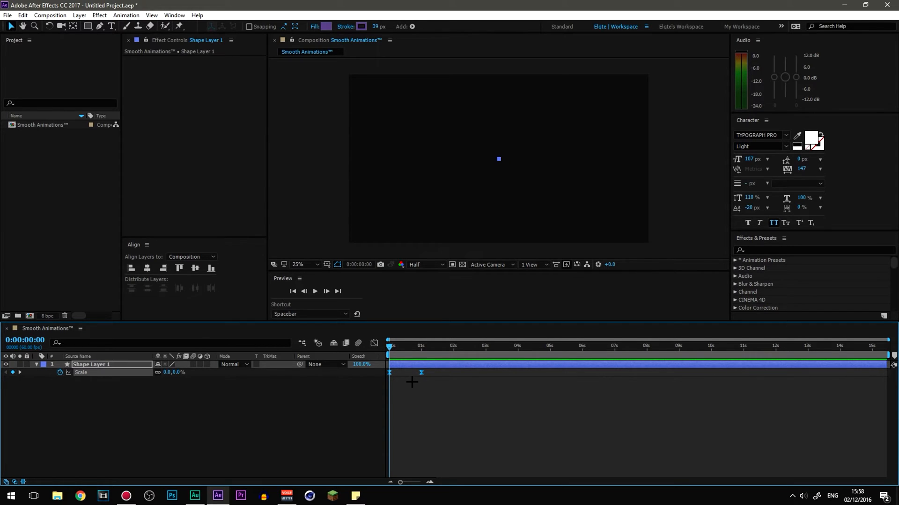
mouse_move(375, 343)
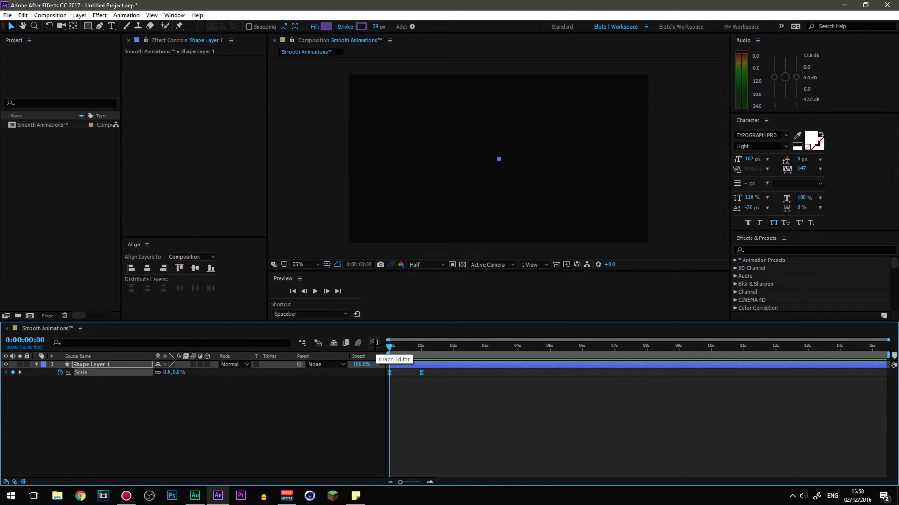
Show the Scale animation in the Graph Editor with Edit Speed Graph kept checked
click(374, 343)
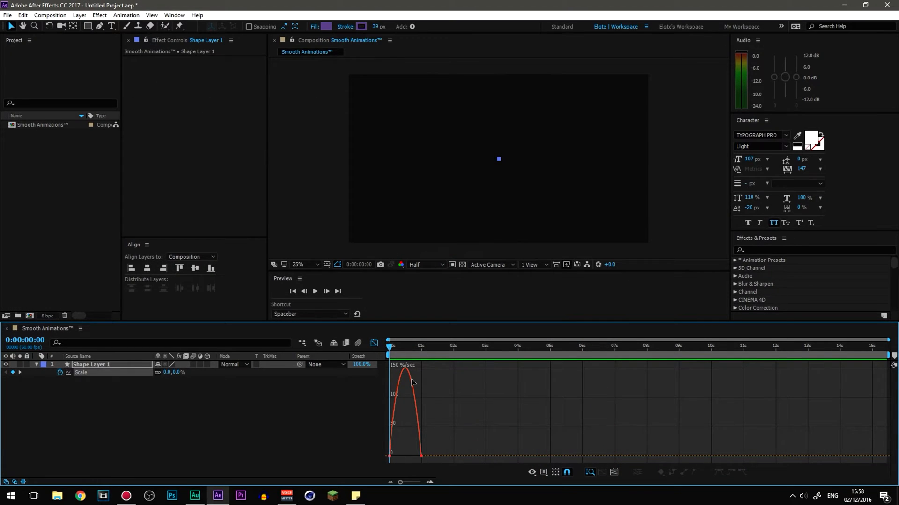
mouse_move(486, 452)
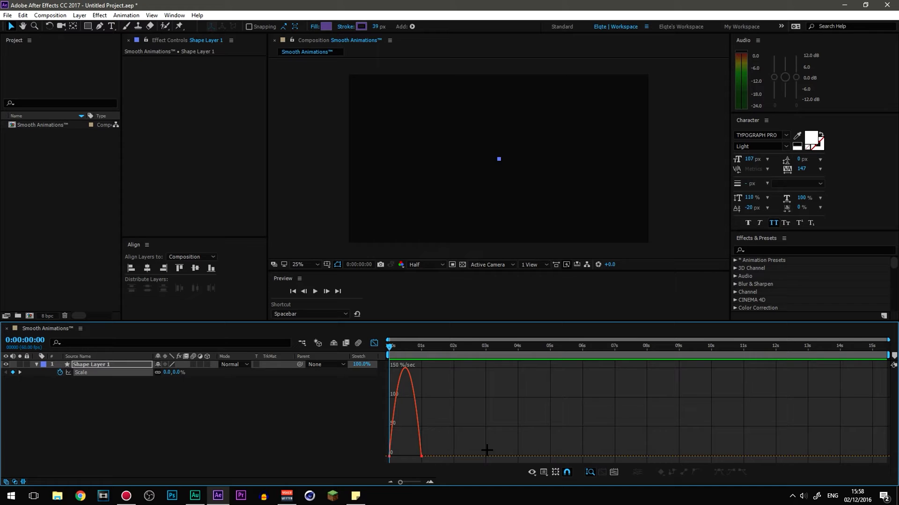
mouse_move(531, 471)
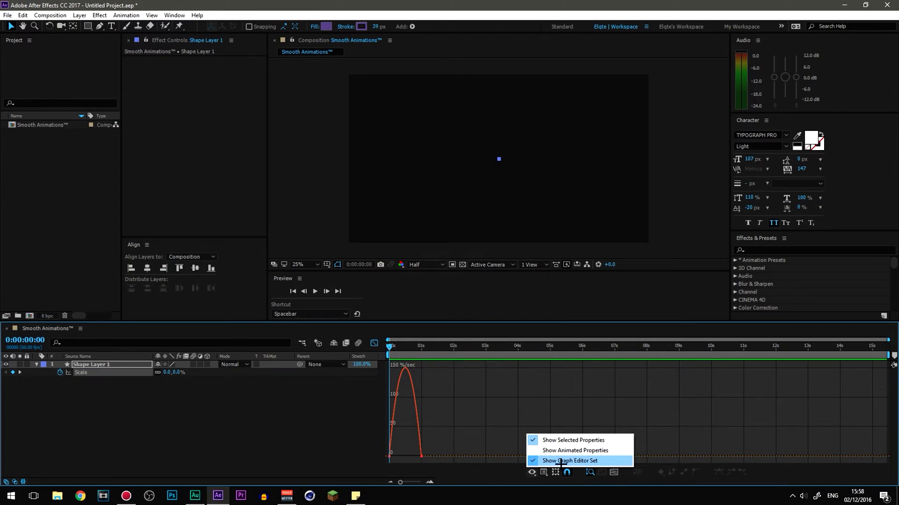
mouse_move(573, 440)
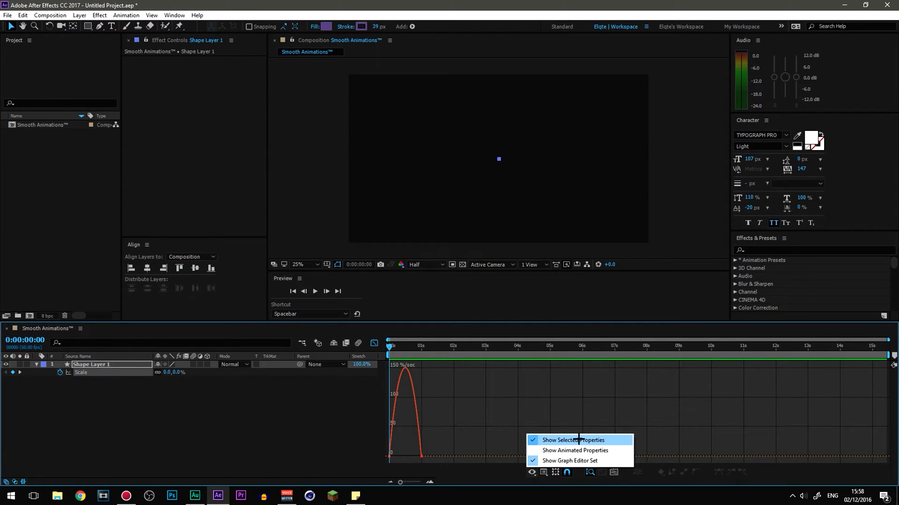
click(543, 472)
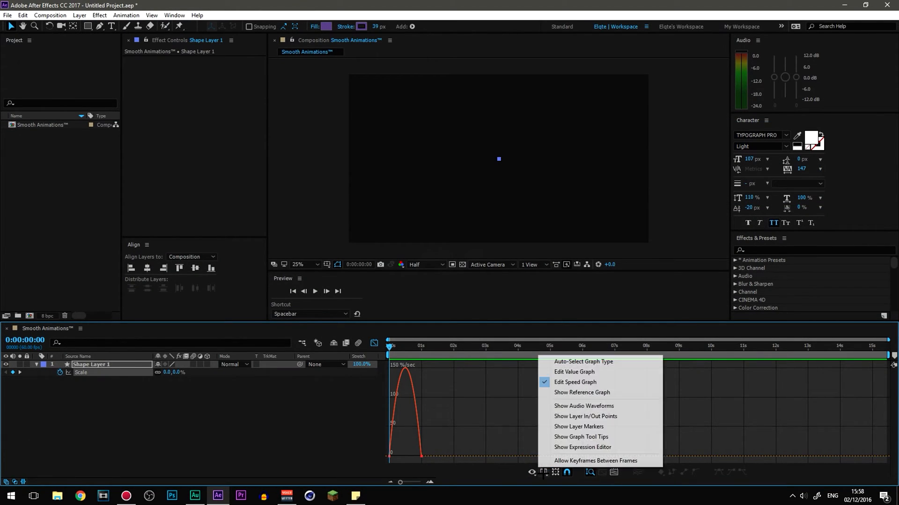
mouse_move(575, 382)
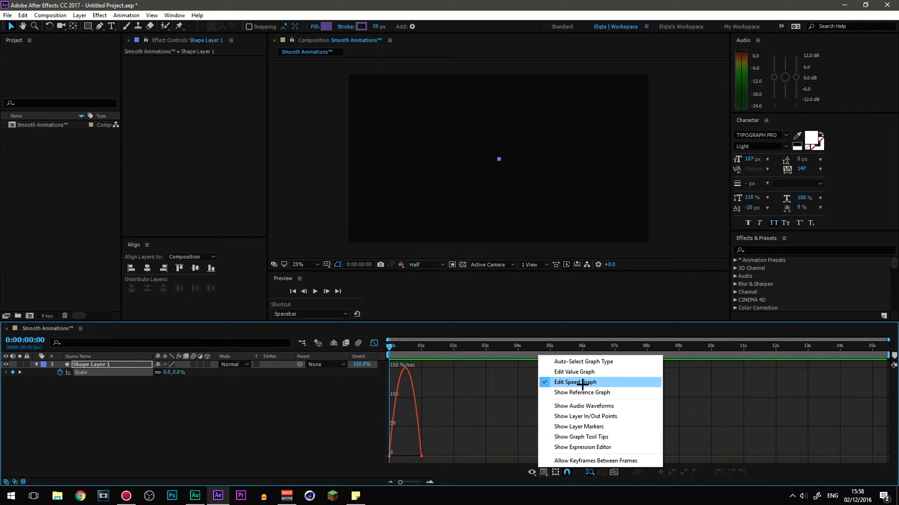
click(575, 382)
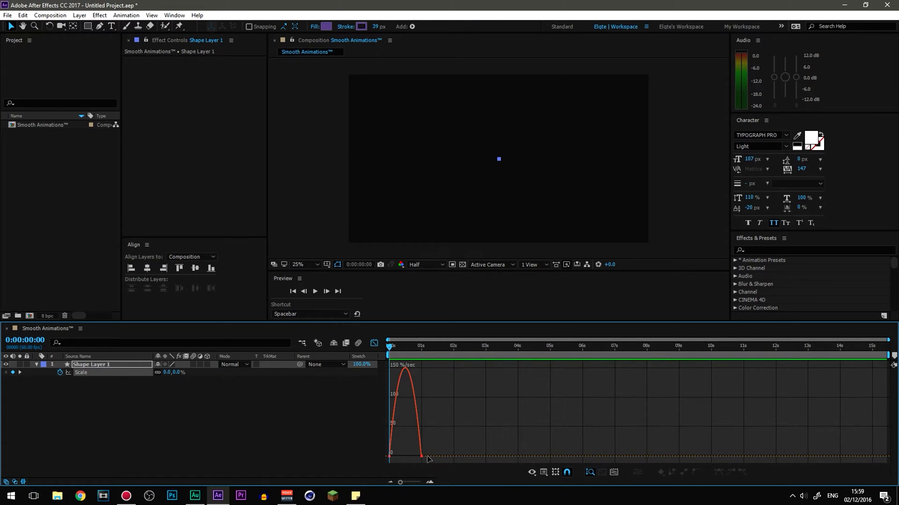
mouse_move(438, 450)
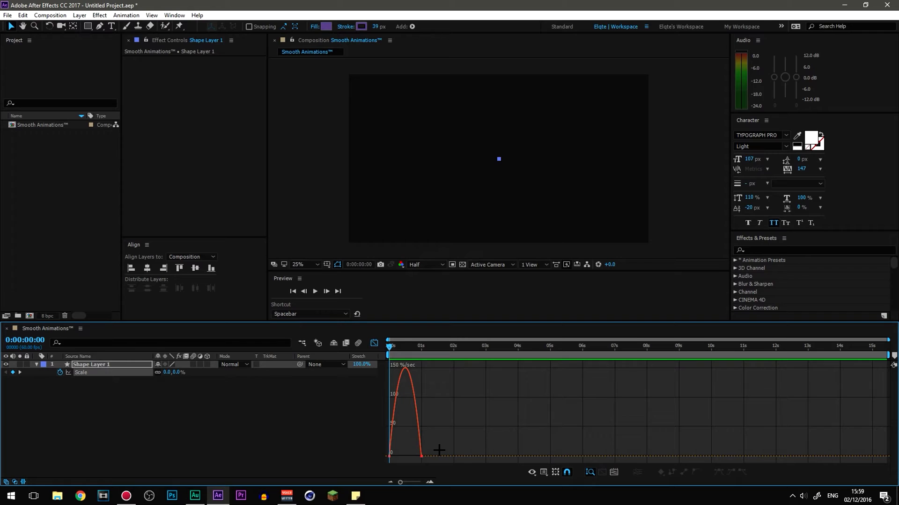
mouse_move(443, 450)
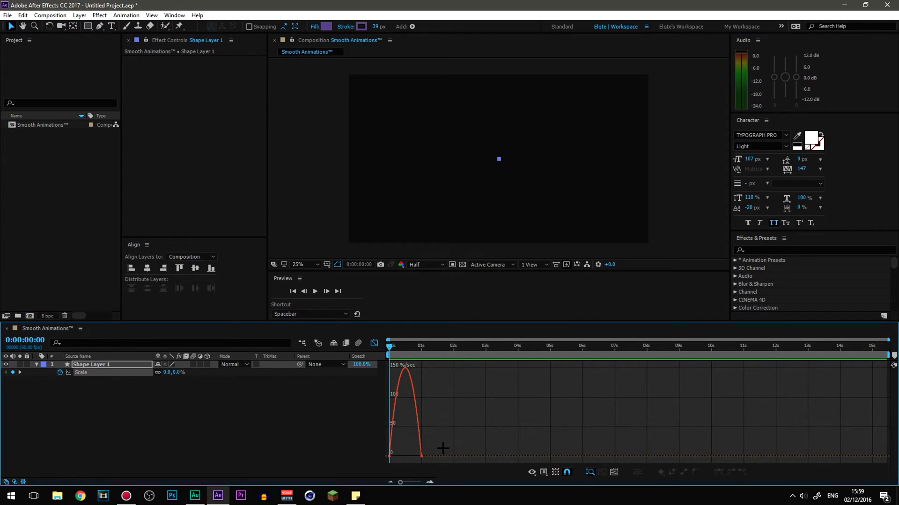
mouse_move(436, 446)
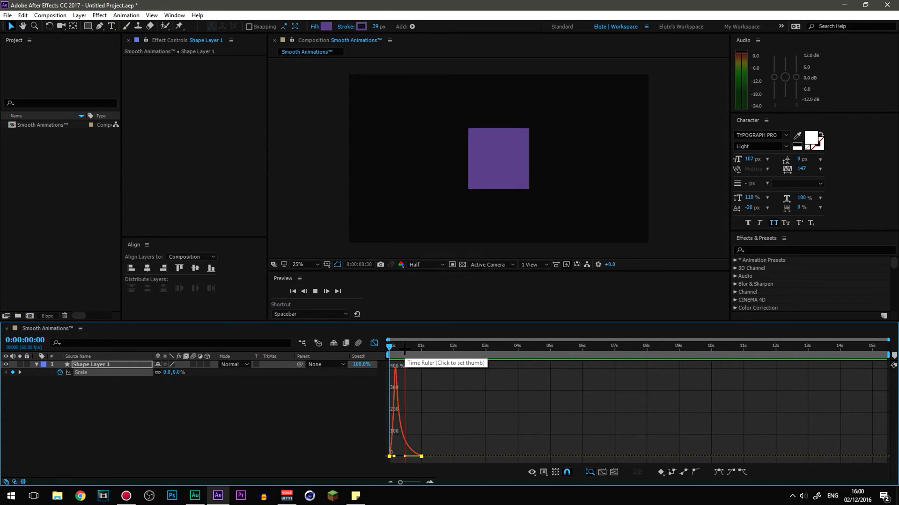
Move the second Scale keyframe to about 1.5s and preview the slower growth
click(390, 345)
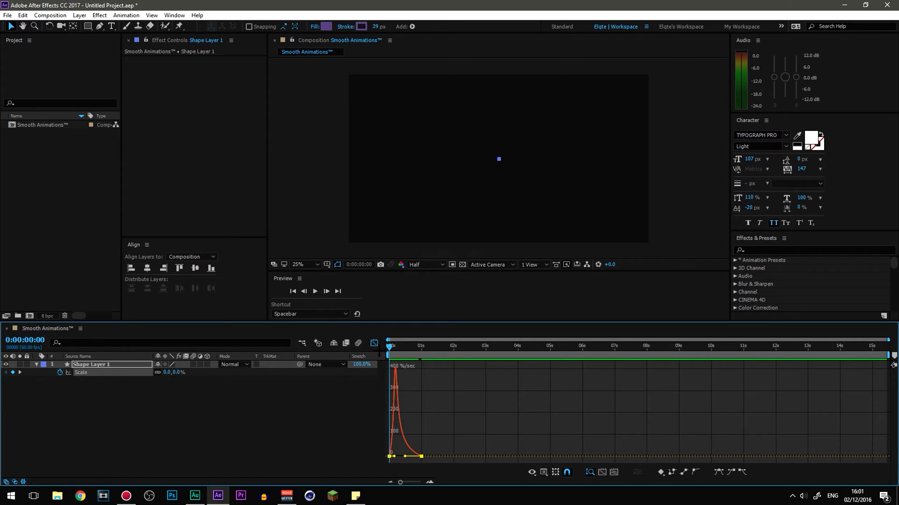
mouse_move(374, 343)
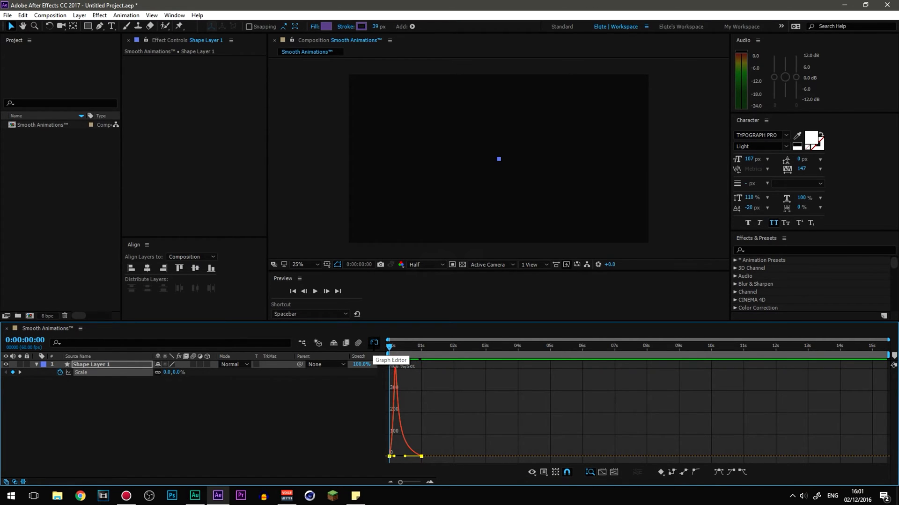
click(374, 342)
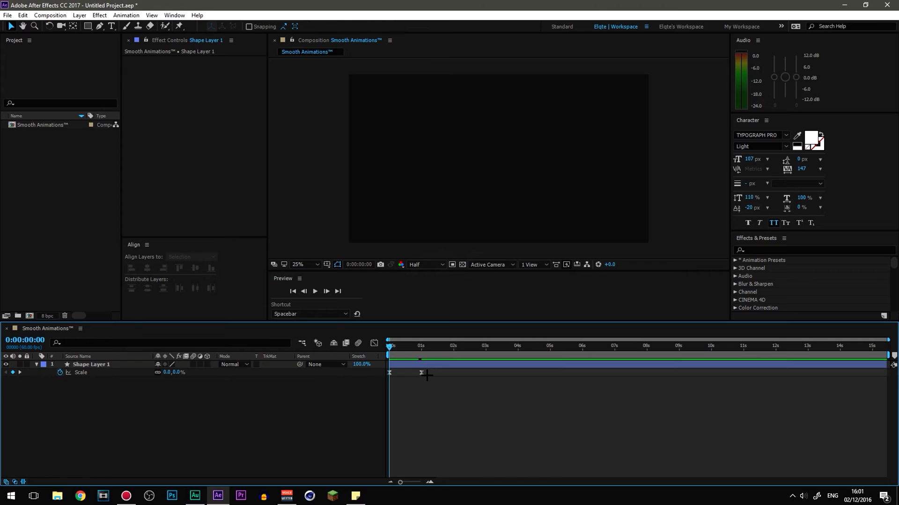
click(92, 365)
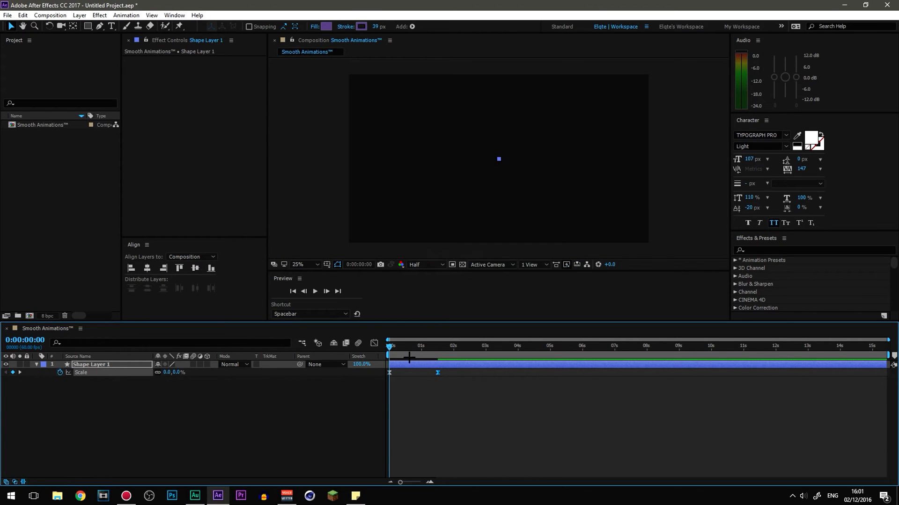
click(313, 291)
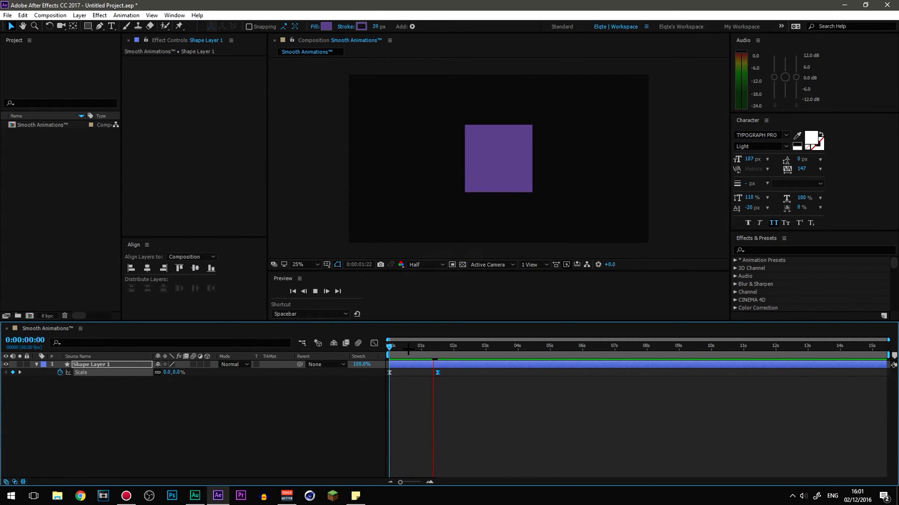
click(414, 345)
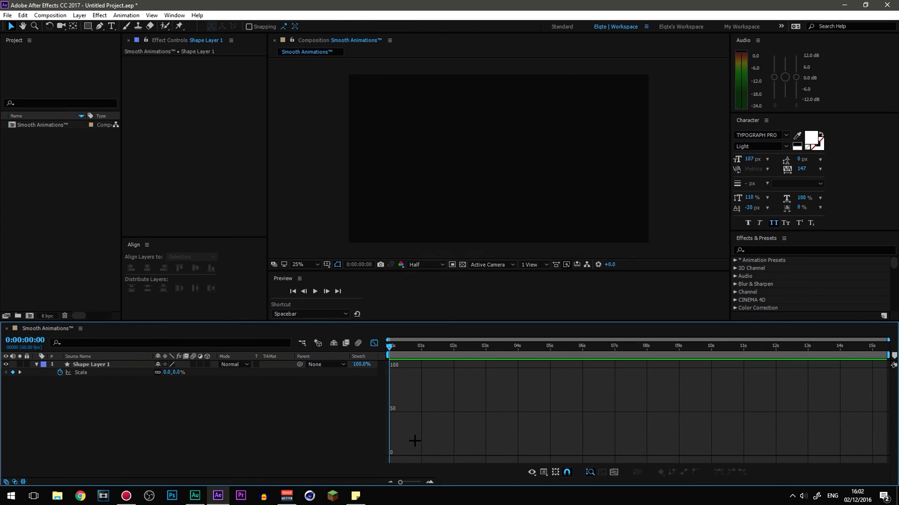
mouse_move(343, 423)
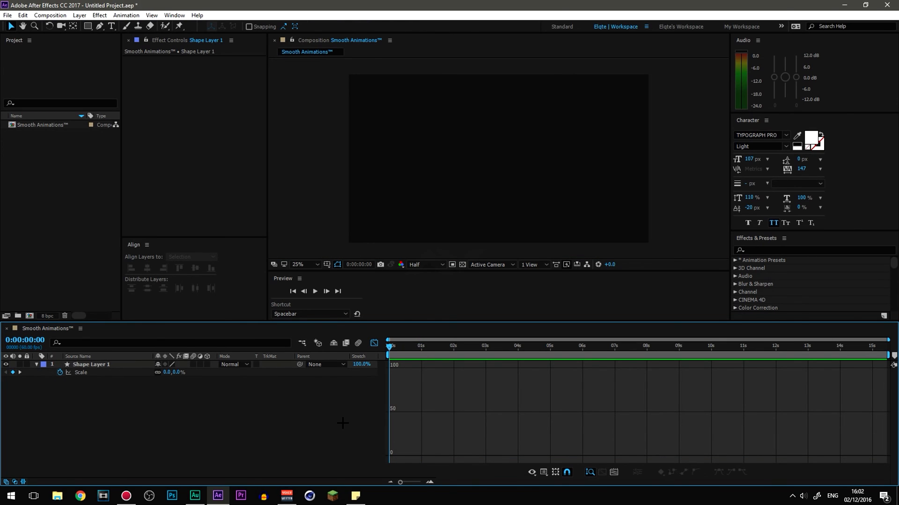